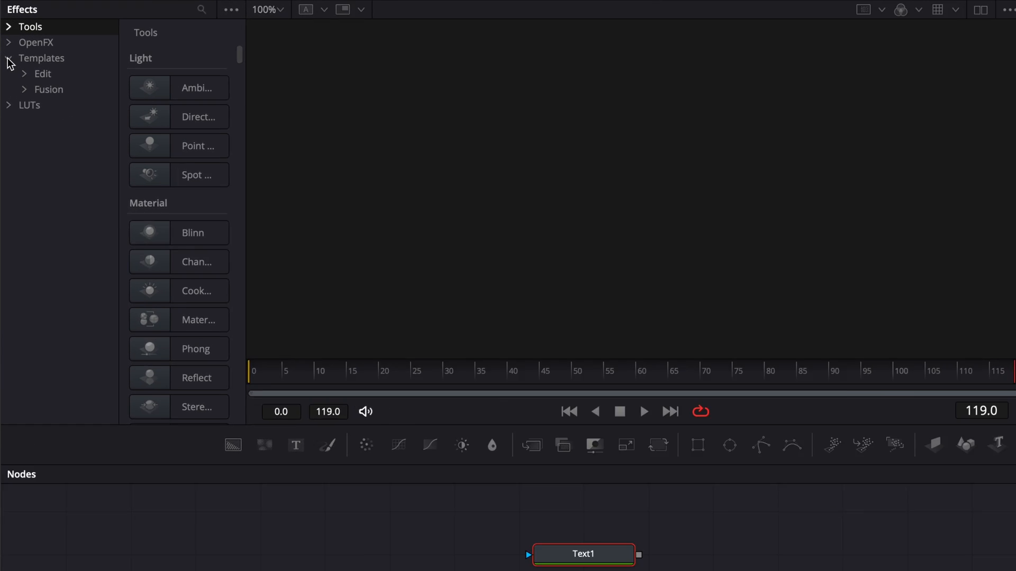
Add a Noise Gradient generator from Templates > Edit > Generators to the Fusion comp
click(47, 58)
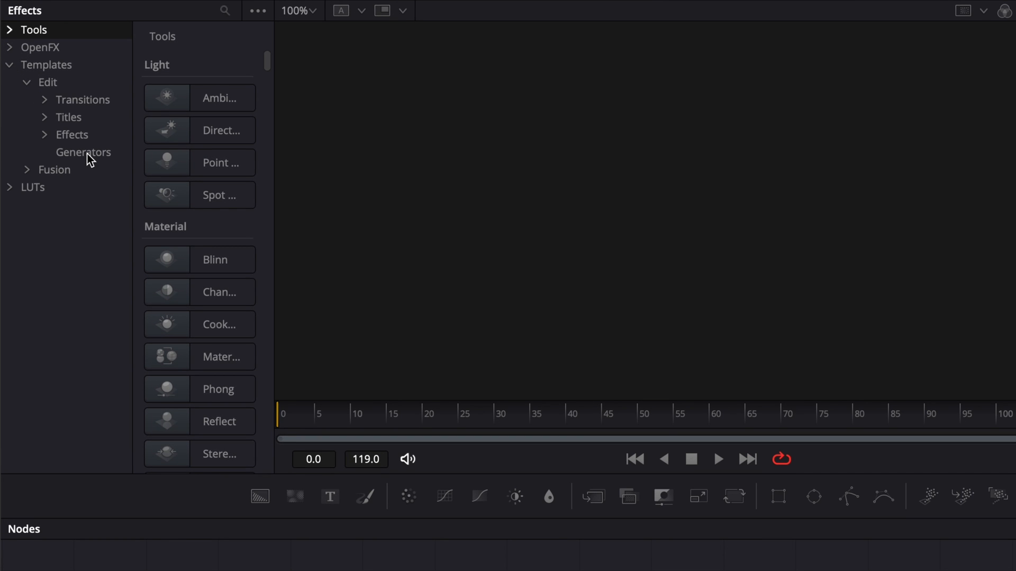
click(84, 153)
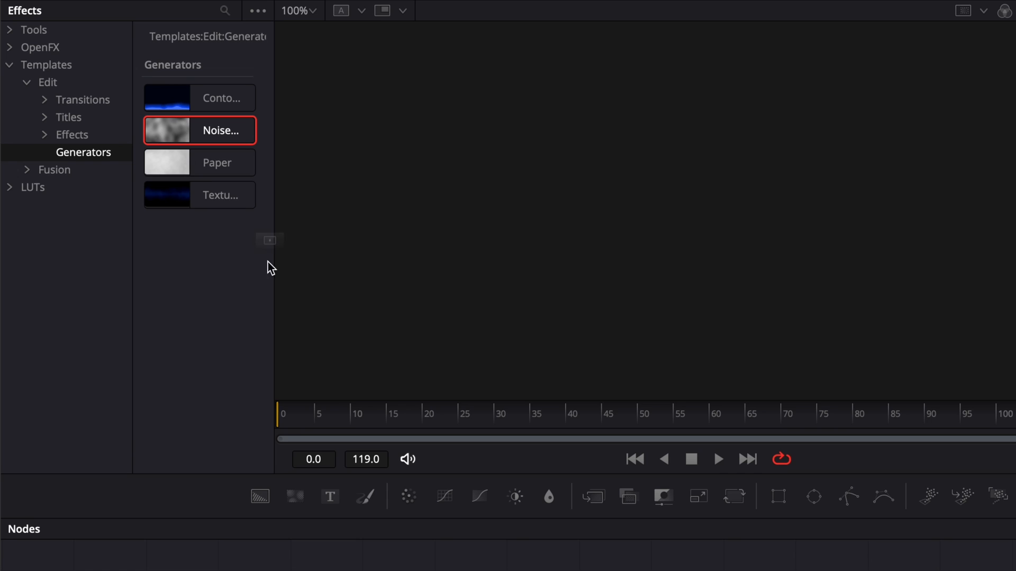
double_click(219, 130)
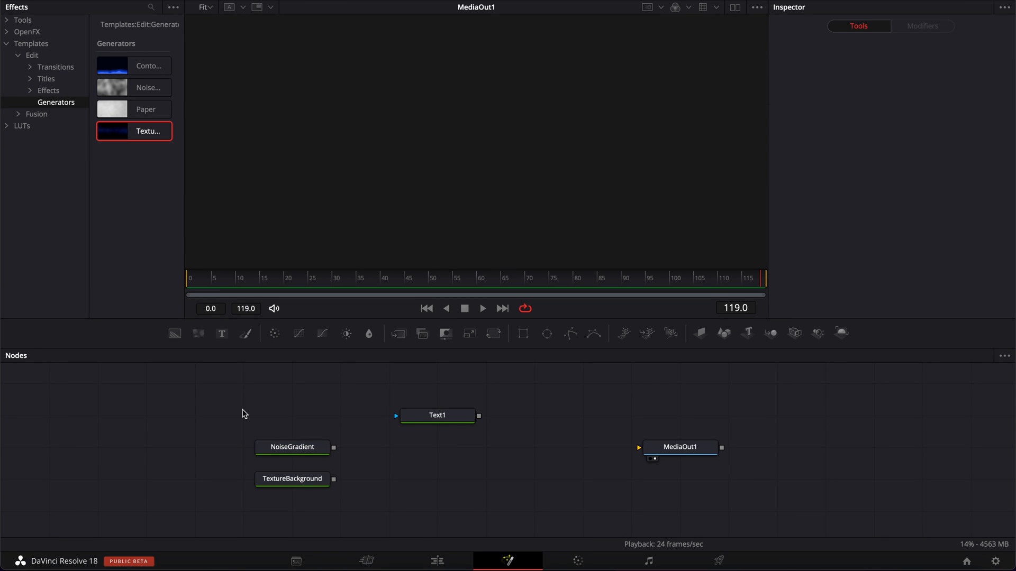
Add a Merge node after Text1 and open the title text for editing
click(436, 415)
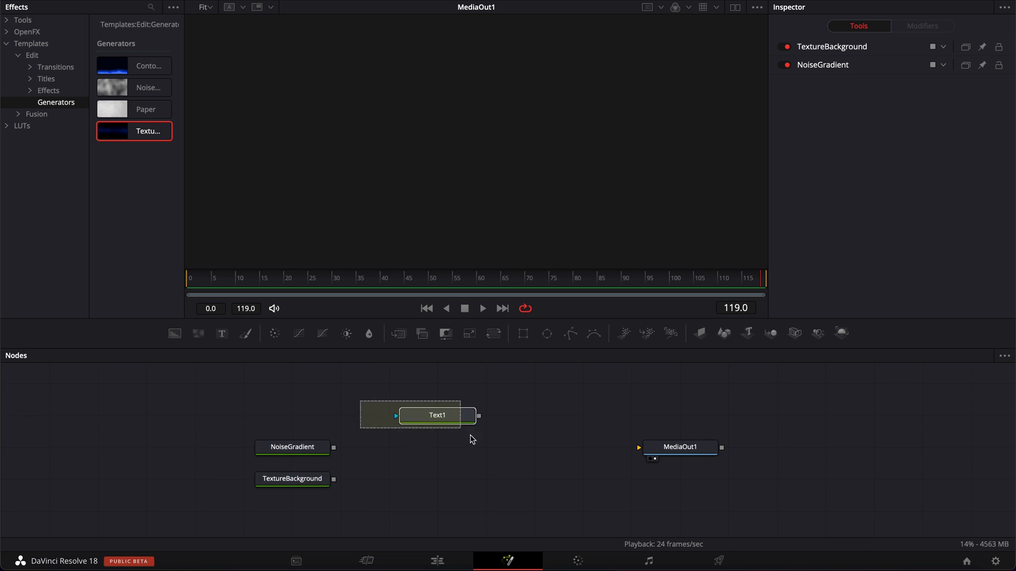
click(437, 415)
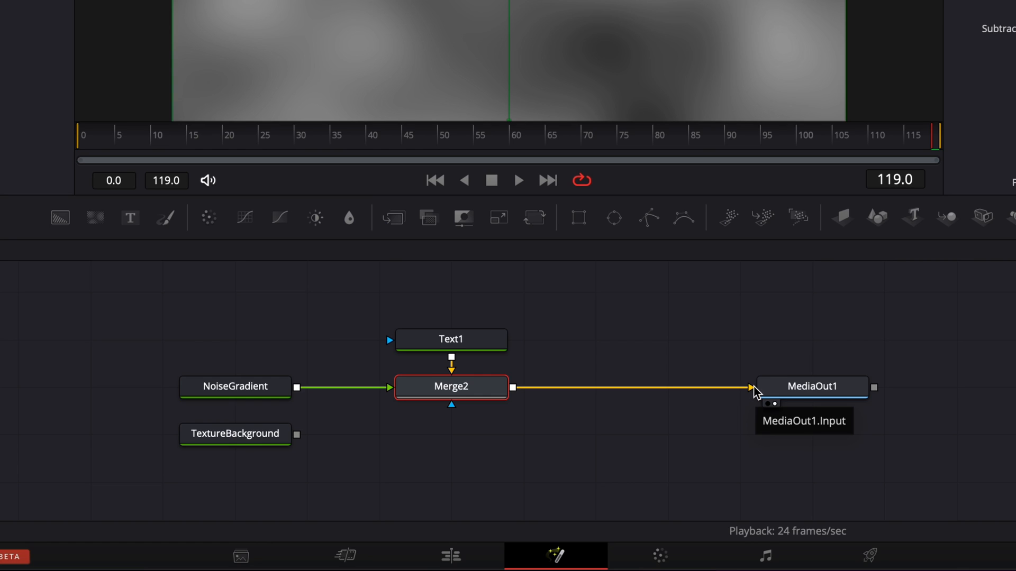
double_click(450, 338)
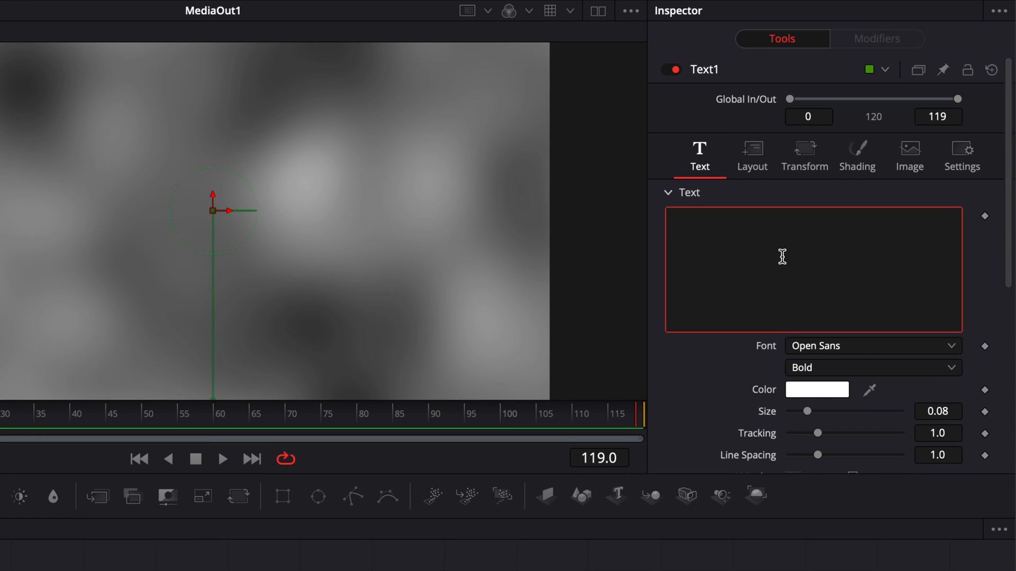
Type DAVINCI as Text1's content
text(DAVINCI)
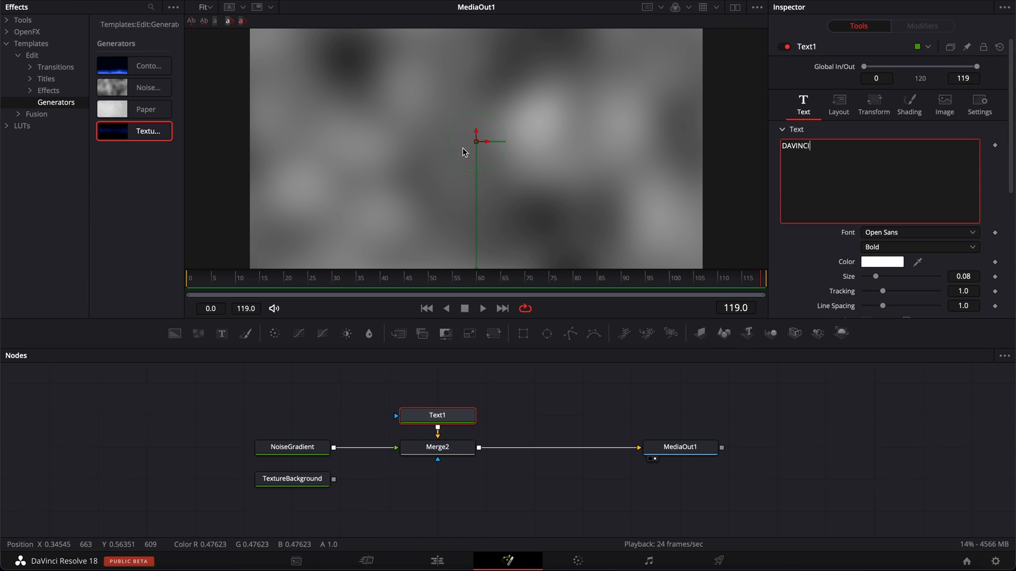
mouse_move(453, 245)
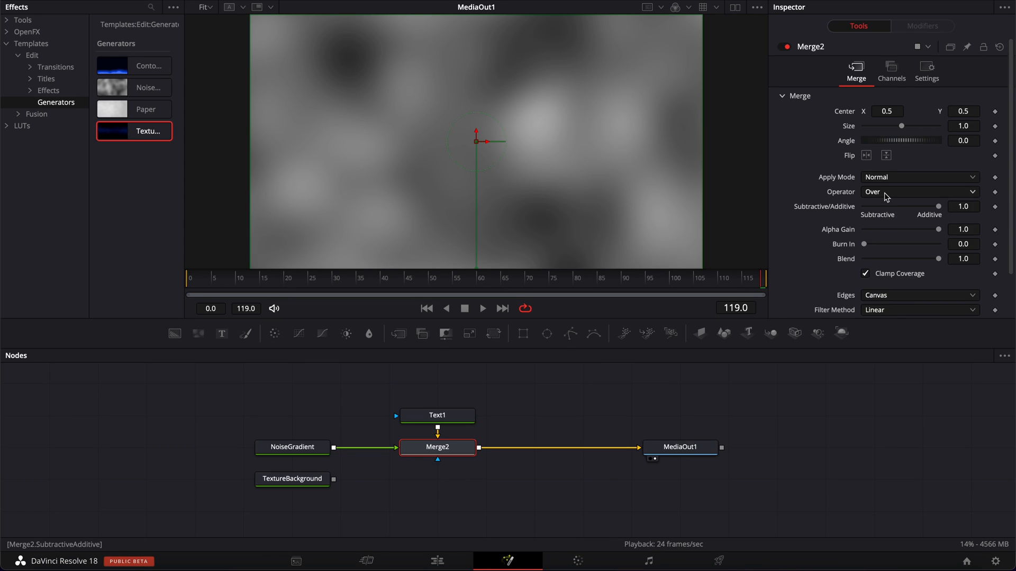
Set Merge2's operator to In
click(918, 192)
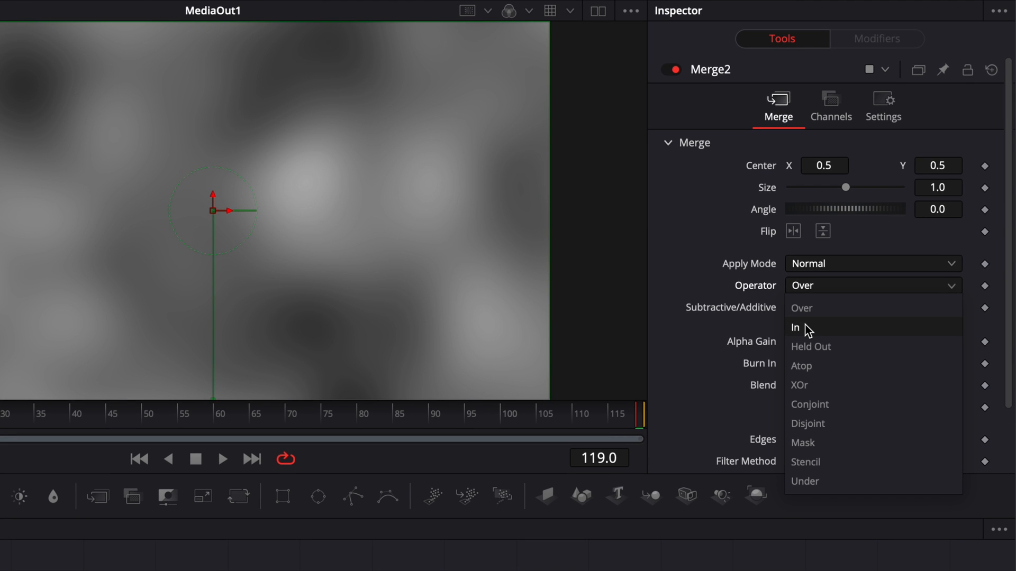
click(795, 327)
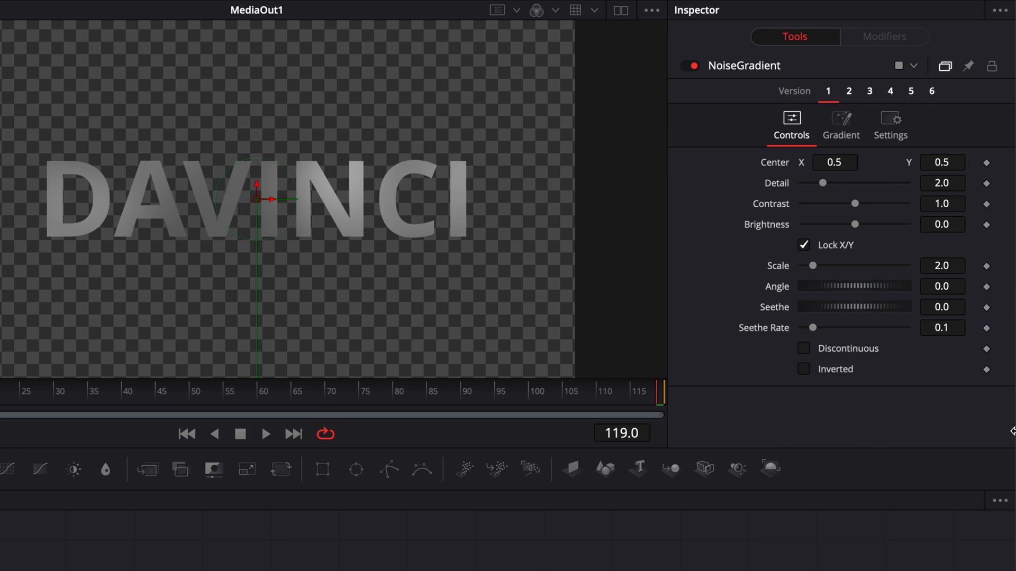
Switch NoiseGradient through Versions 2 and 3
click(848, 90)
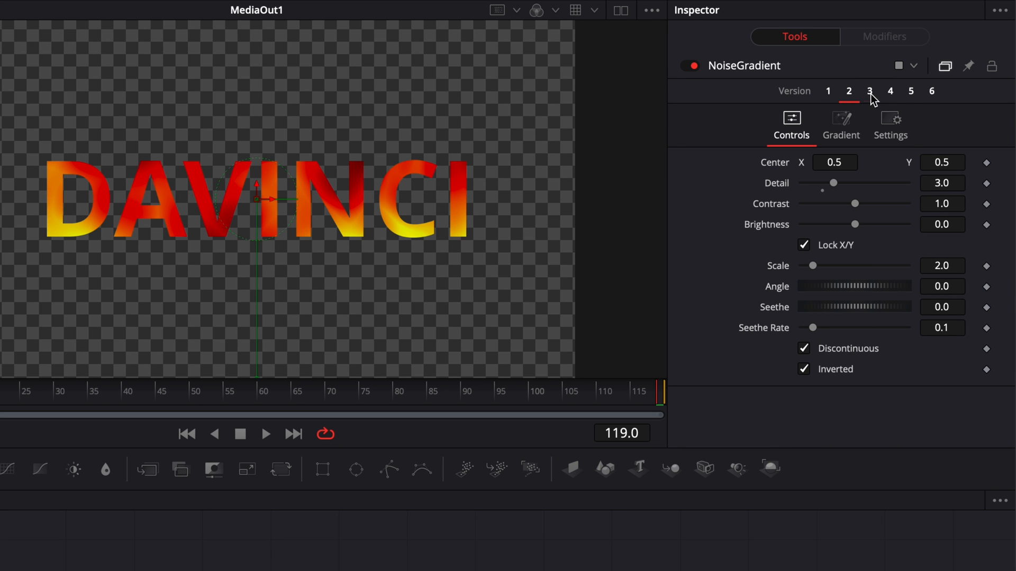
click(890, 91)
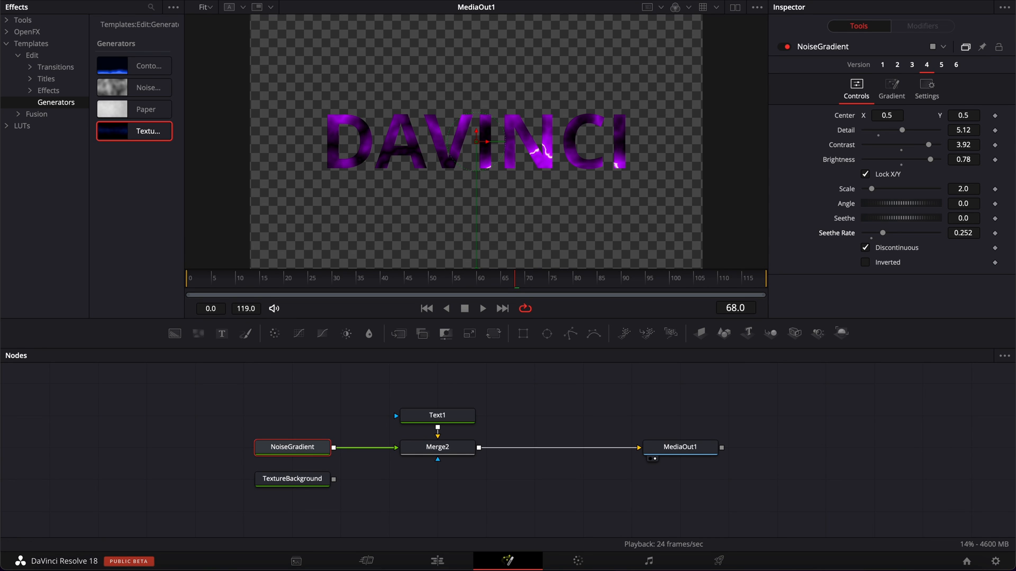
mouse_move(414, 482)
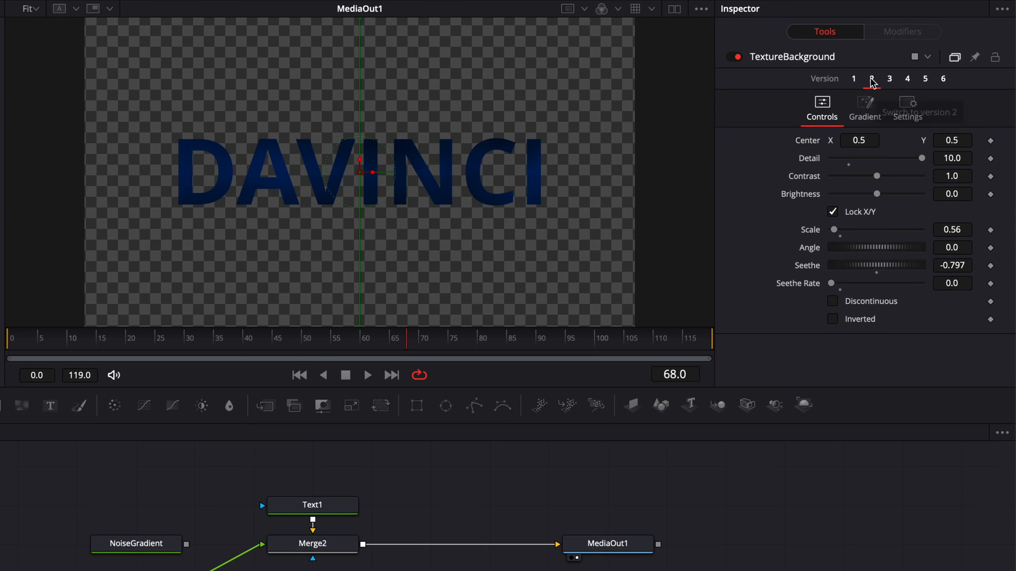
Switch TextureBackground to Versions 2 and 3
click(907, 78)
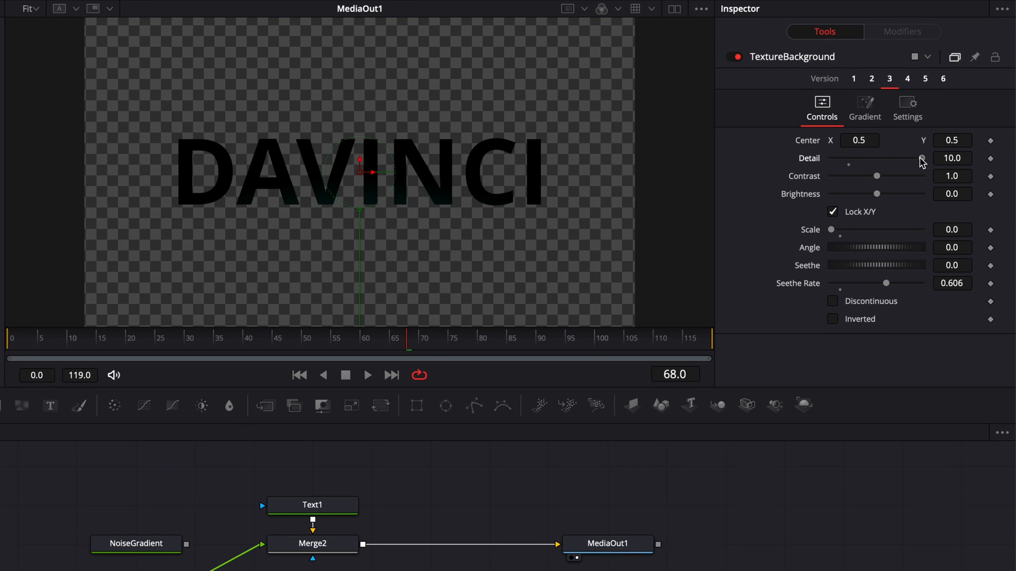
click(313, 543)
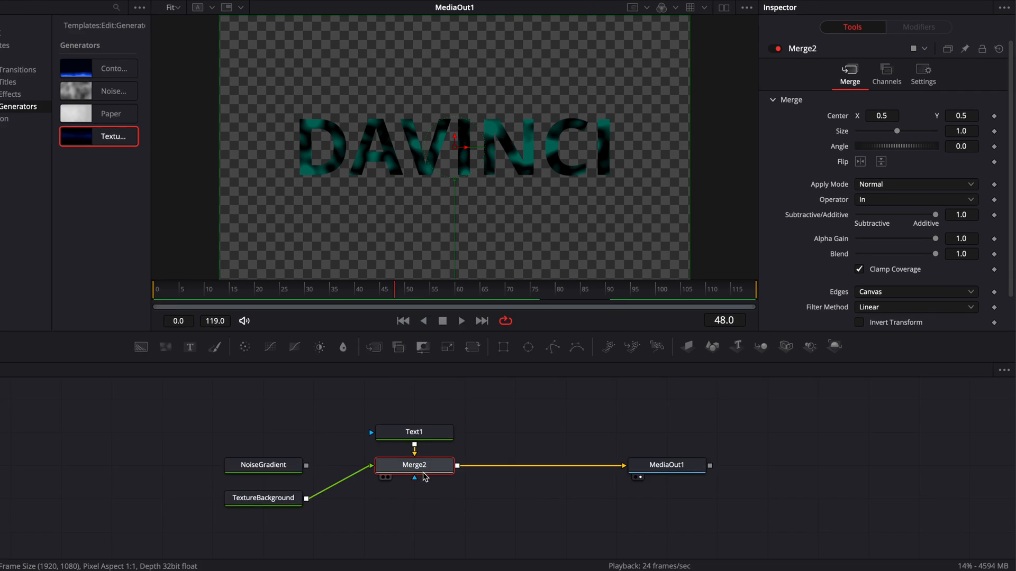
mouse_move(438, 447)
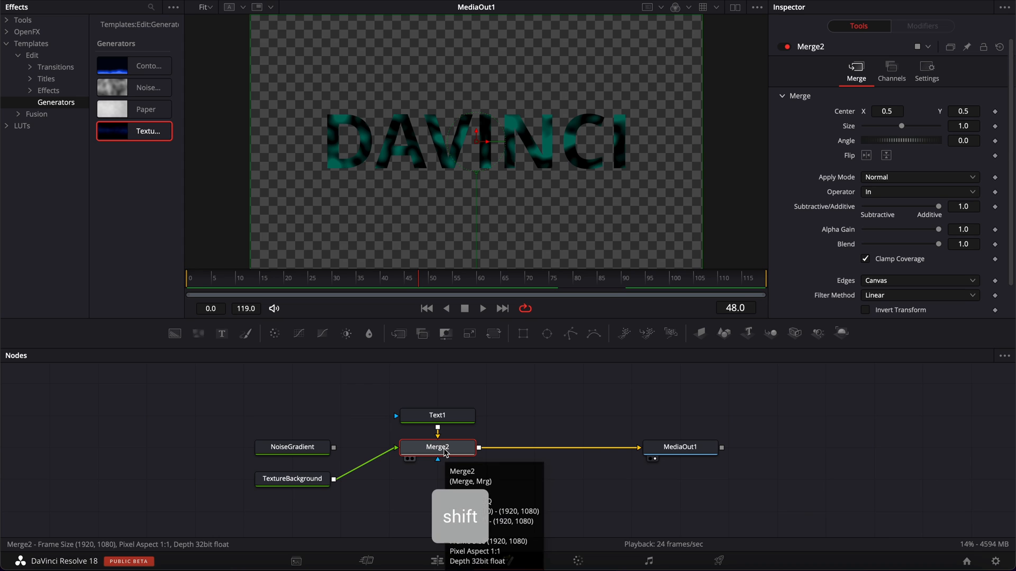
Search 'glow' and add Soft Glow after Merge2
text(glo)
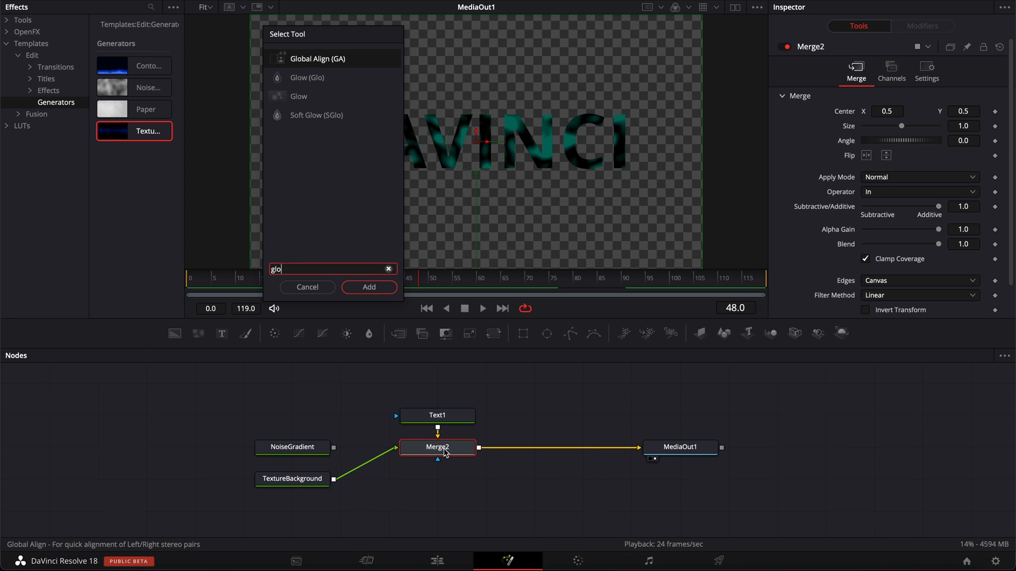
text(w)
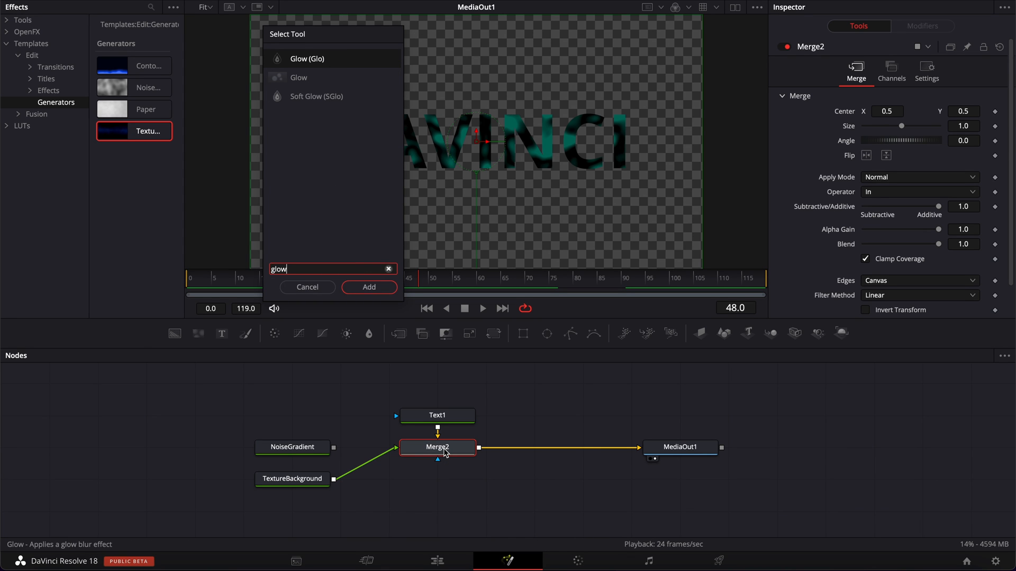
click(368, 287)
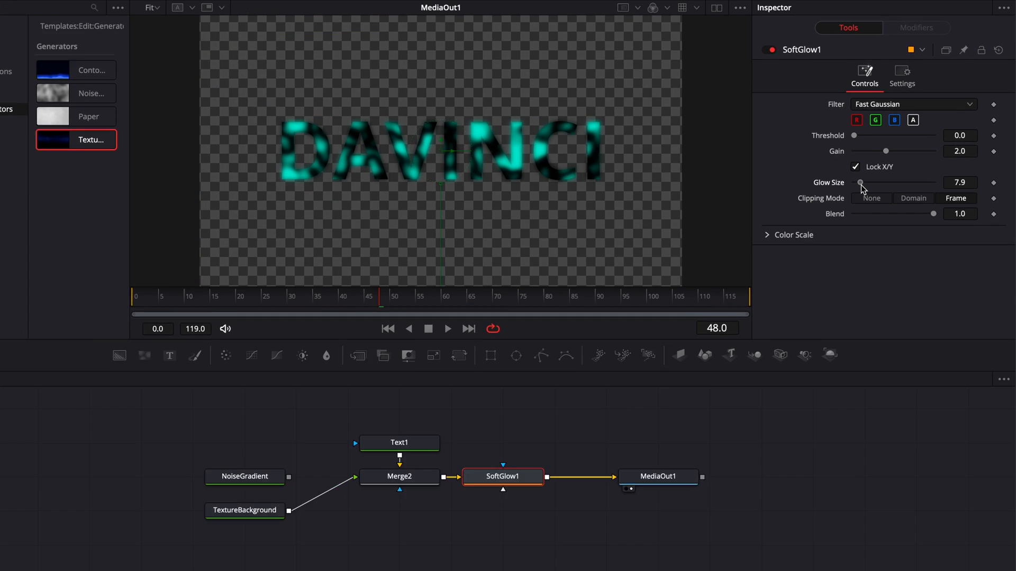